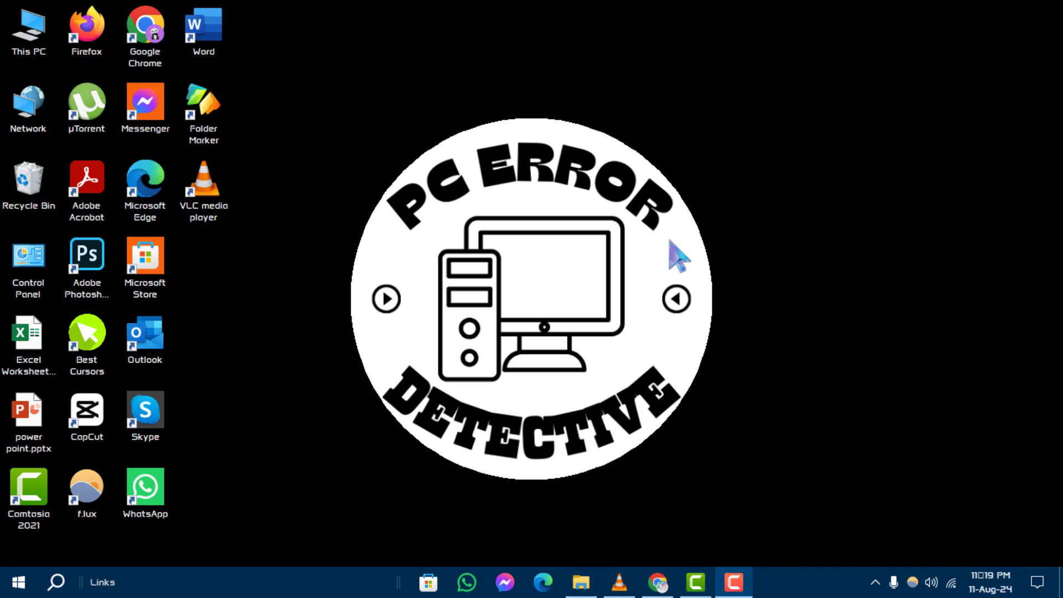
mouse_move(629, 234)
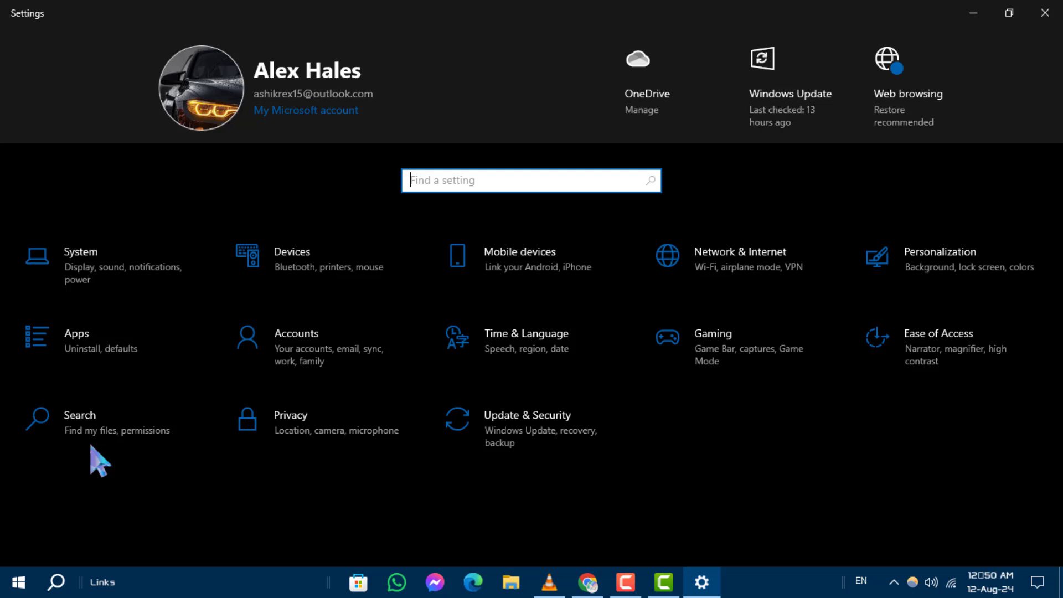
mouse_move(433, 520)
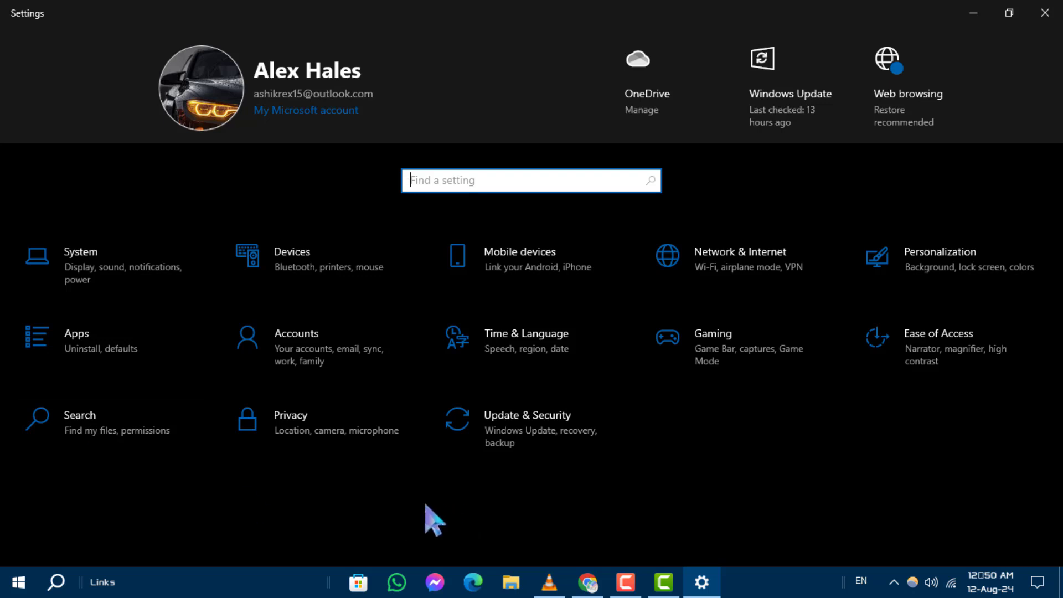
mouse_move(531, 348)
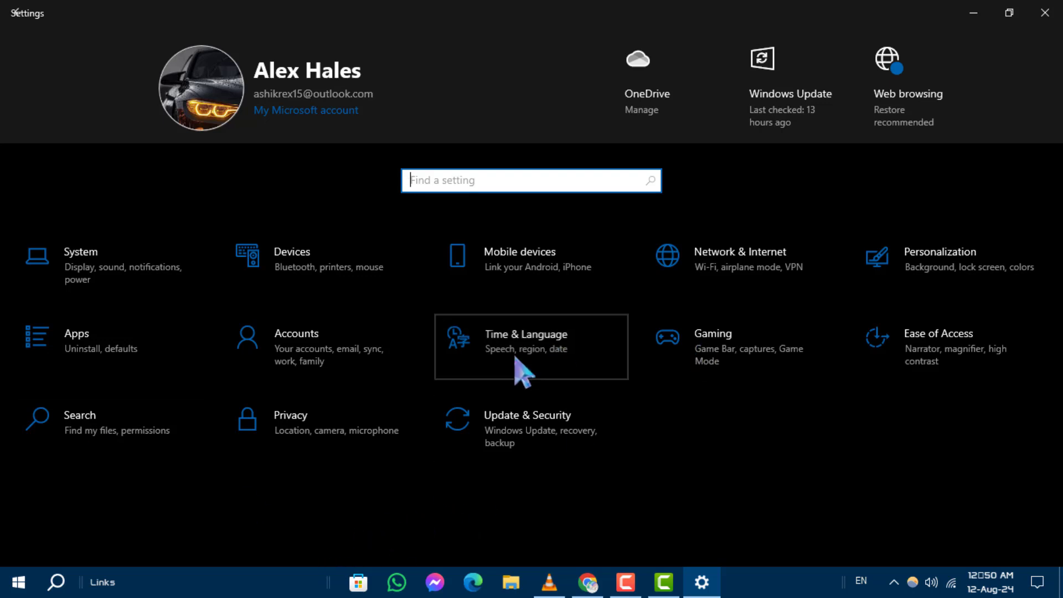
- Go to Time & Language, then Language, and open the Keyboard settings
click(531, 339)
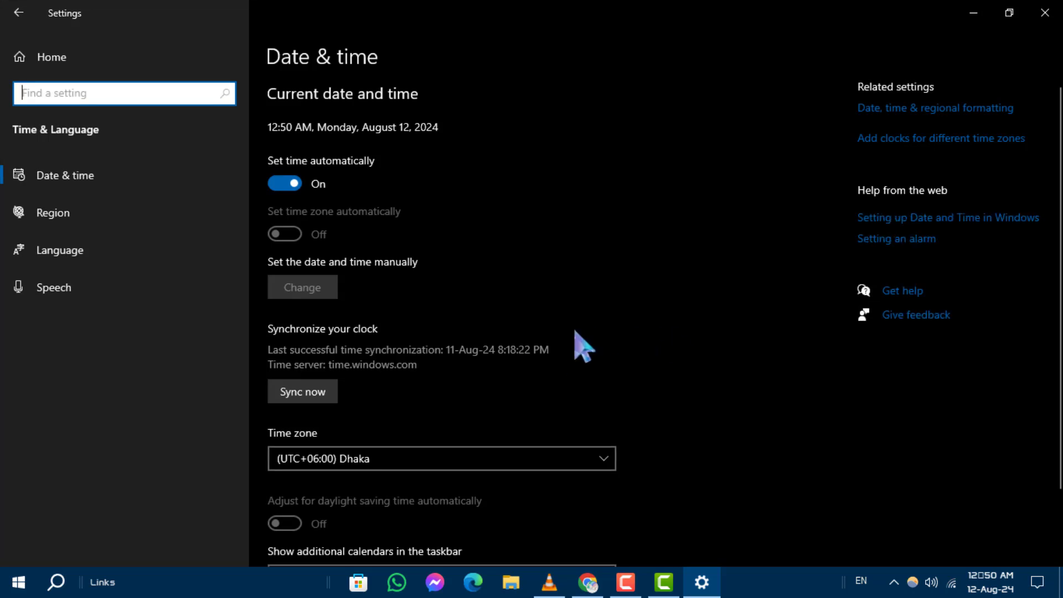
mouse_move(61, 250)
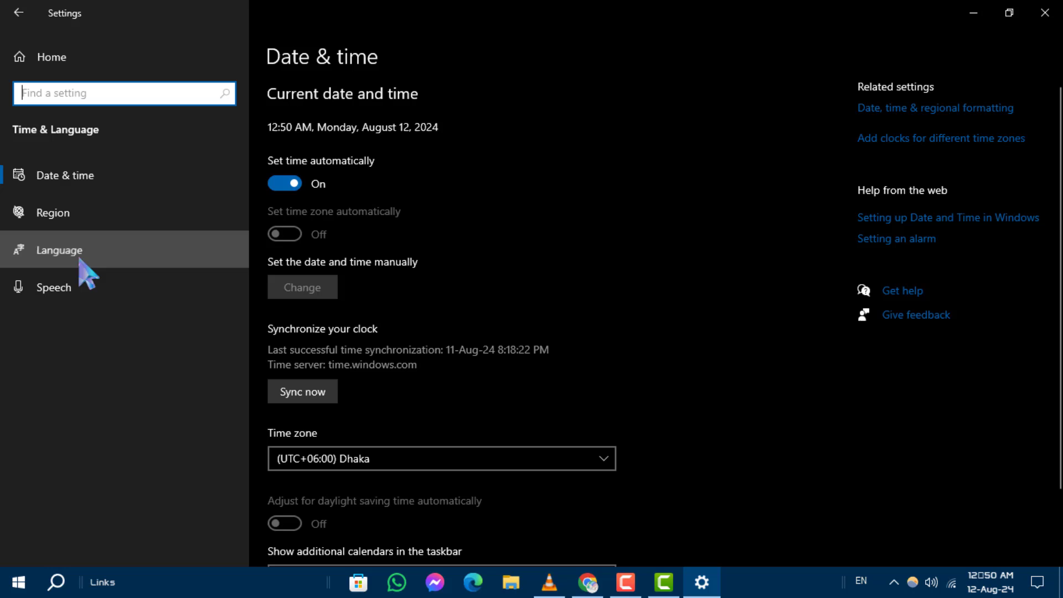
click(61, 250)
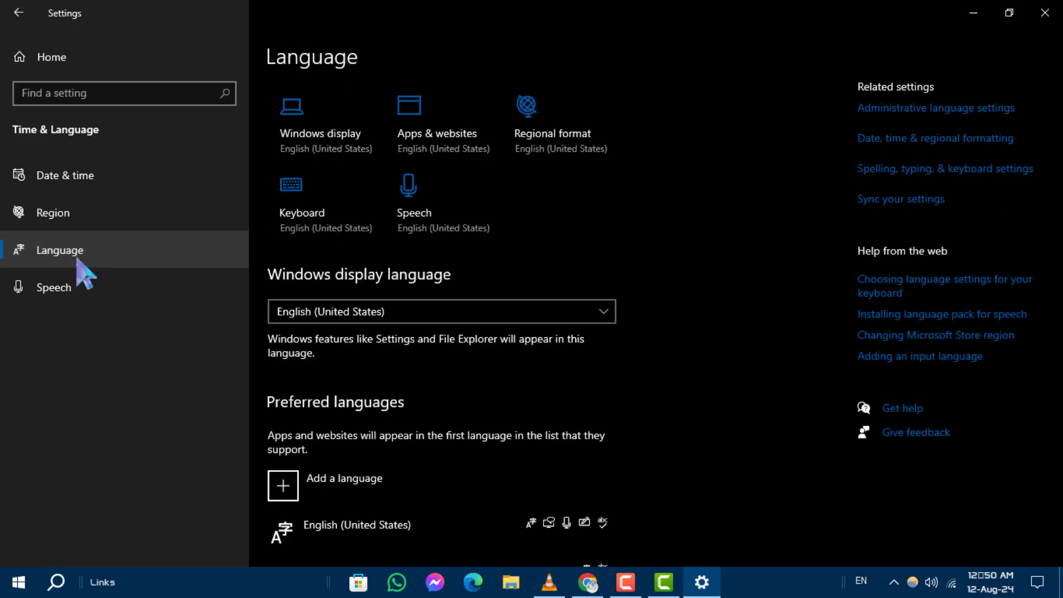
mouse_move(546, 389)
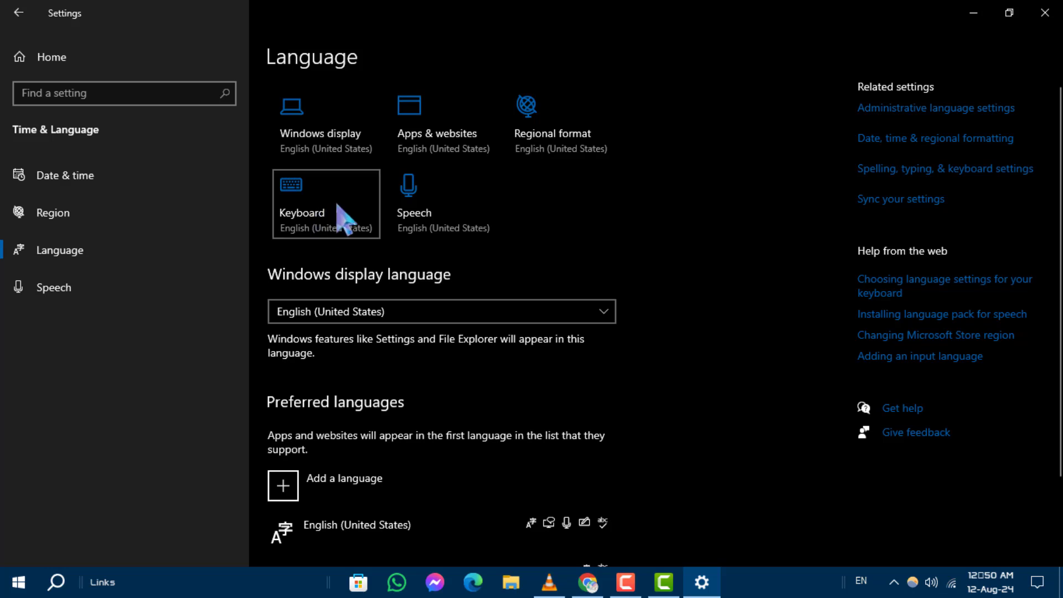
click(326, 204)
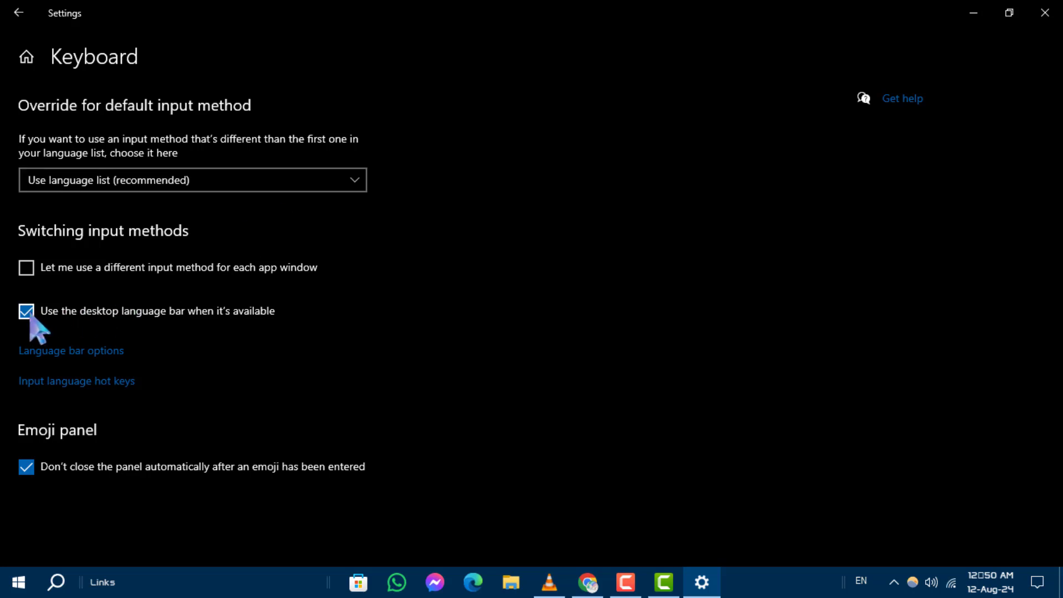
- Uncheck 'Use the desktop language bar when it's available' under Switching input methods
click(27, 311)
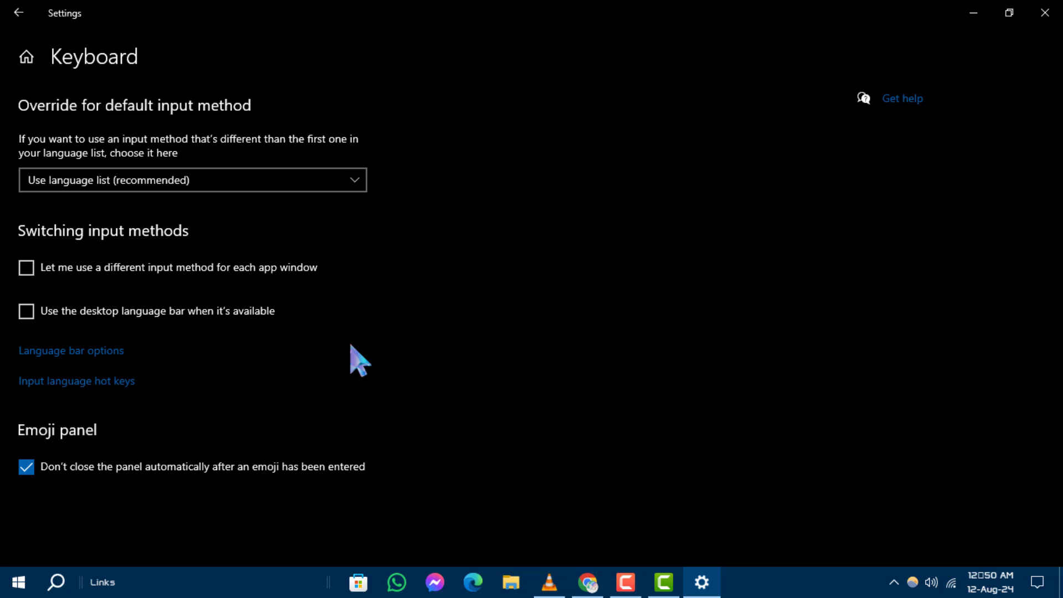
mouse_move(473, 133)
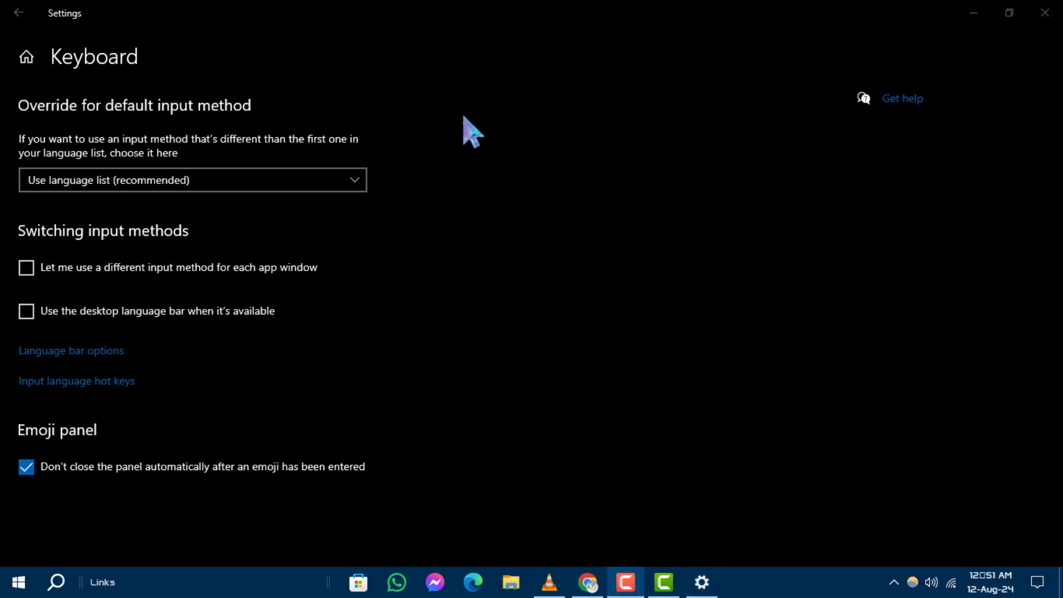